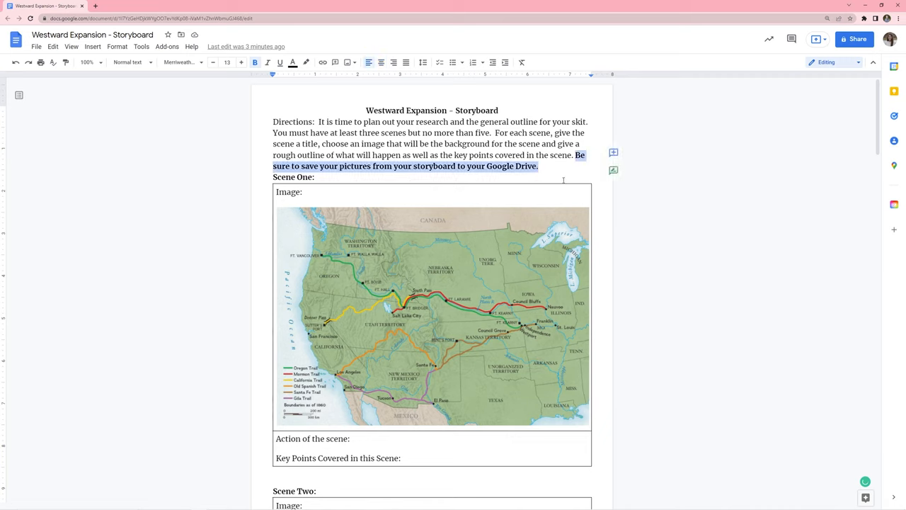
Open the images folder inside the downloaded storyboard zip and select a picture file
right_click(389, 312)
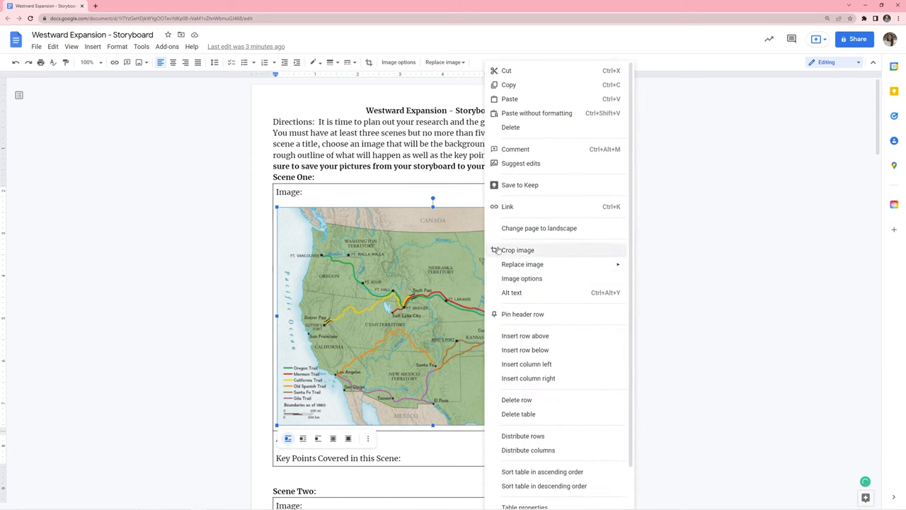
mouse_move(607, 327)
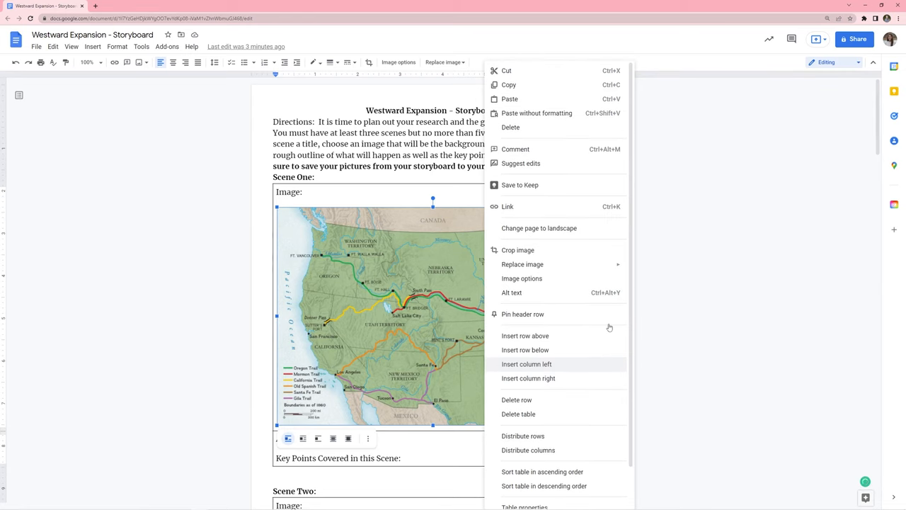
mouse_move(699, 270)
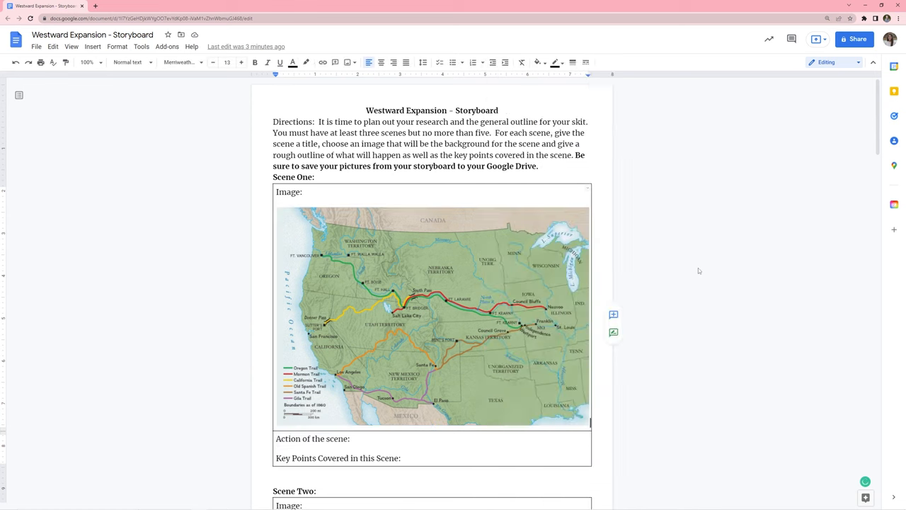
click(36, 46)
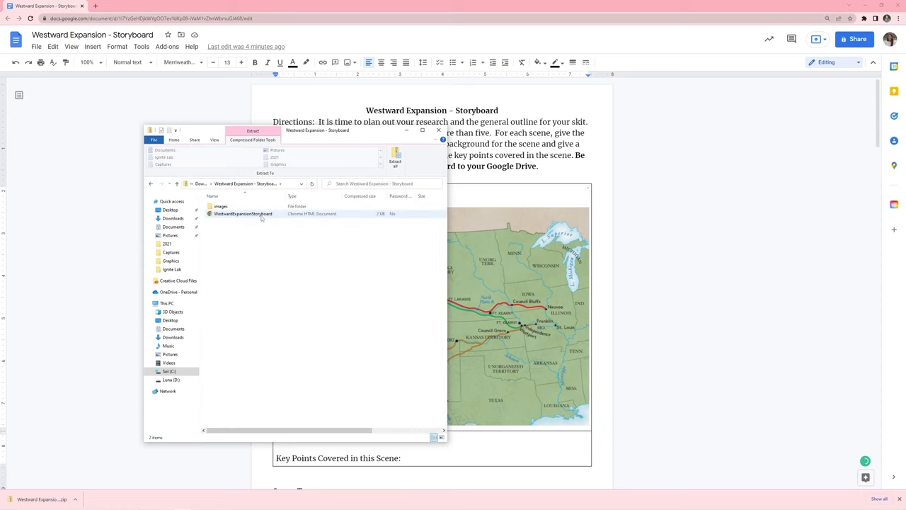
click(220, 206)
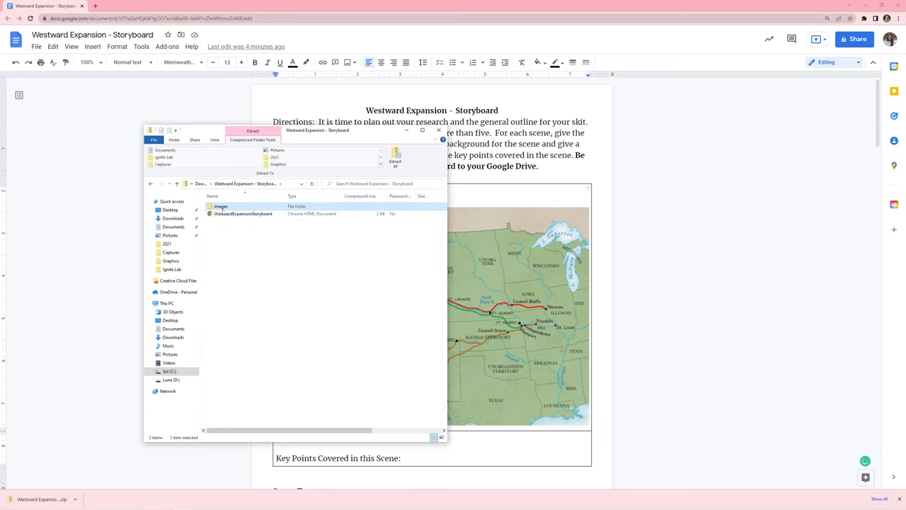
double_click(221, 206)
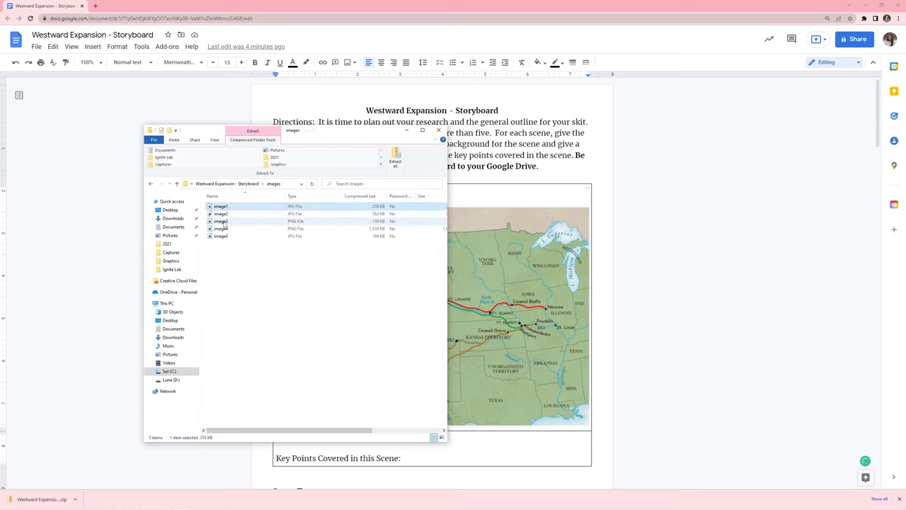
click(221, 235)
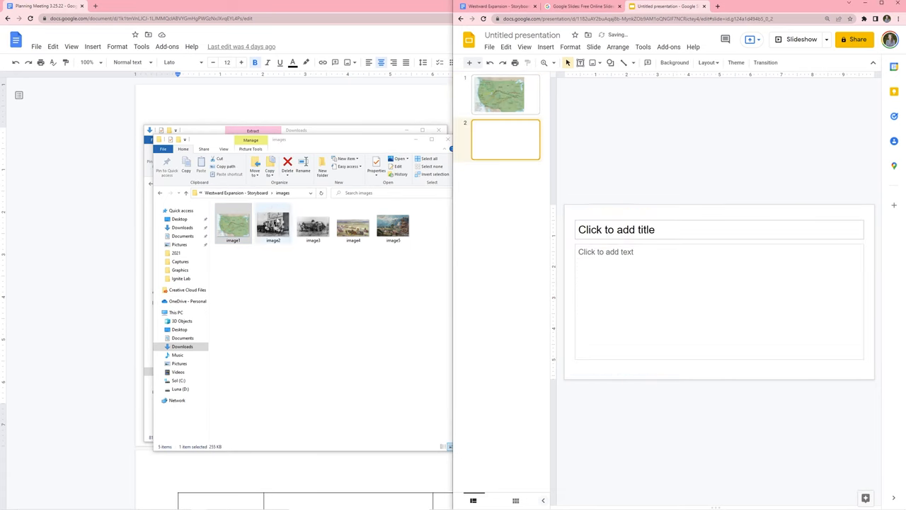
Drag a storyboard photo onto slide two, then download the storyboard as a zipped web page
drag(273, 223, 690, 251)
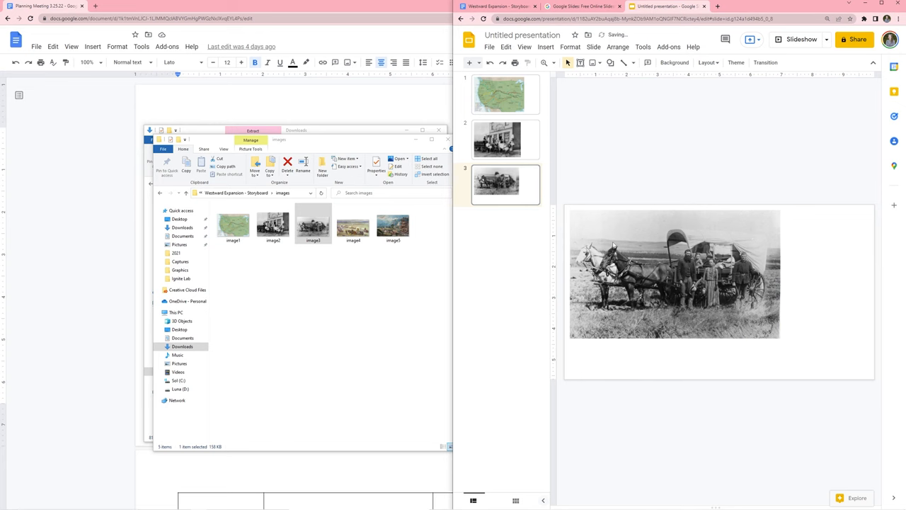
click(46, 5)
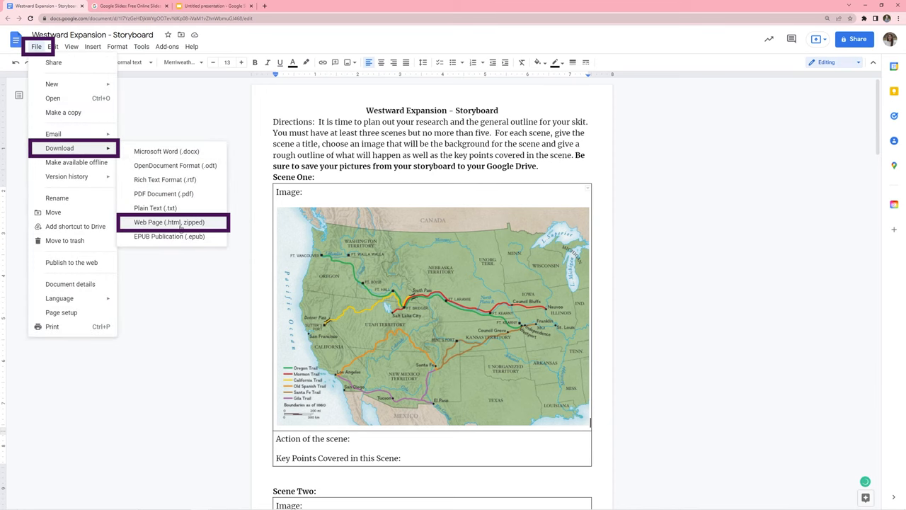
click(169, 221)
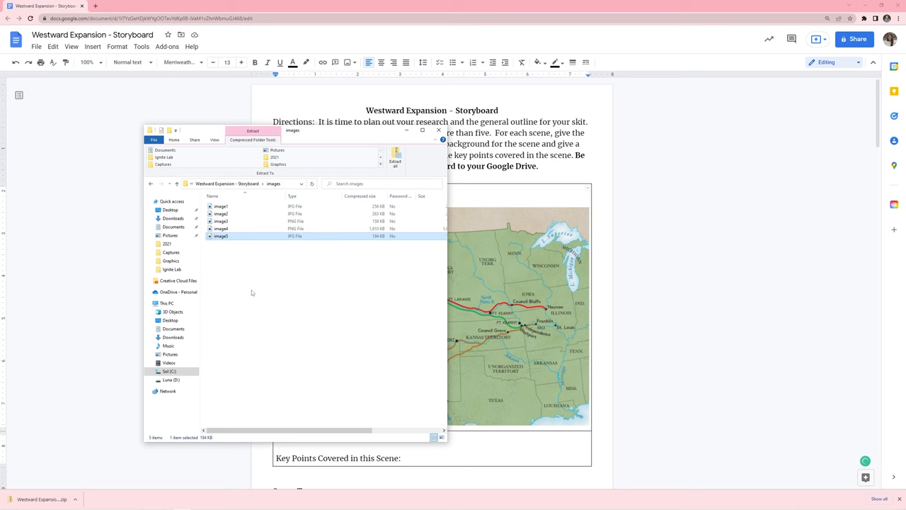